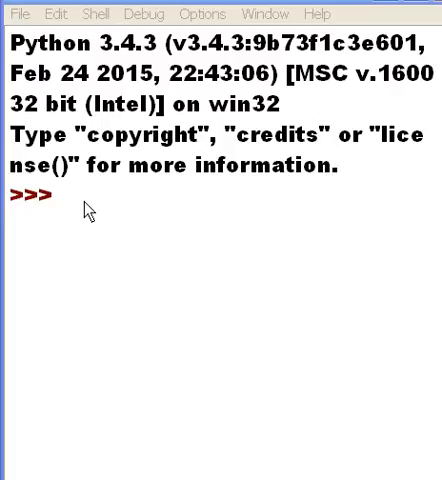
{"action": "mouse_move", "coordinate": [113, 228]}
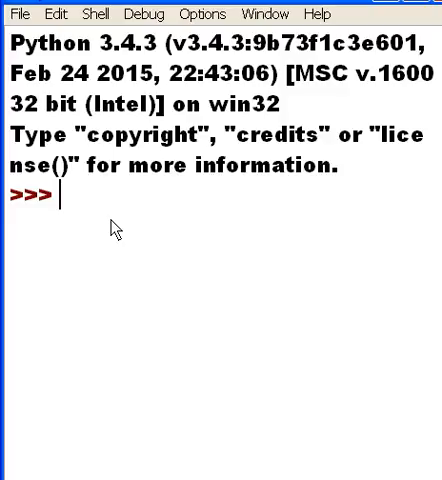
Step: Run print("Test") at the prompt so the shell outputs Test
{"action": "type", "text": "print"}
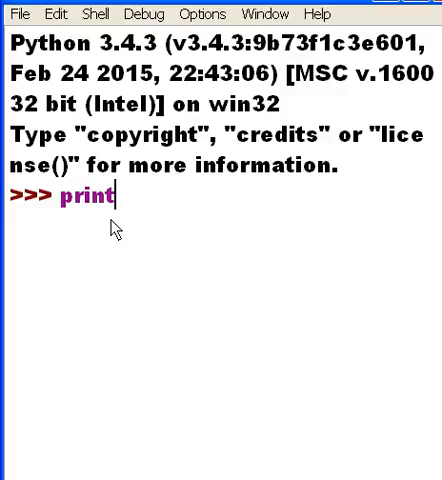
{"action": "type", "text": "(\""}
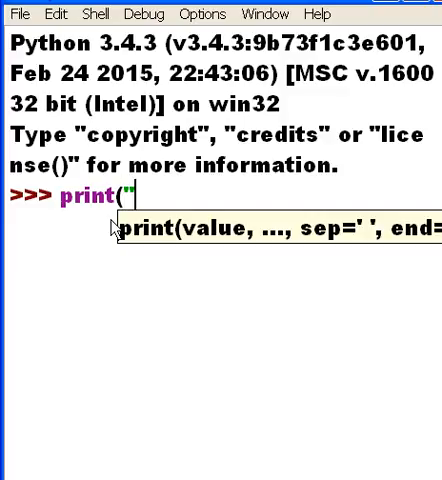
{"action": "type", "text": "Test"}
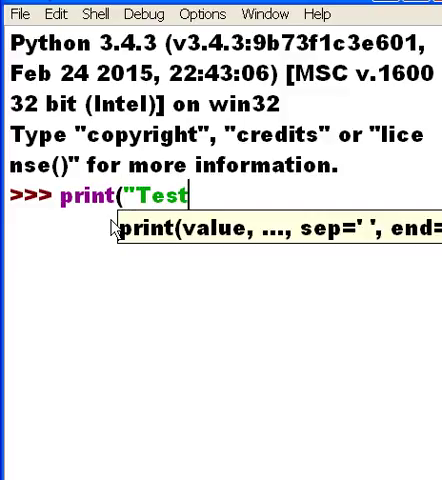
{"action": "type", "text": "\")"}
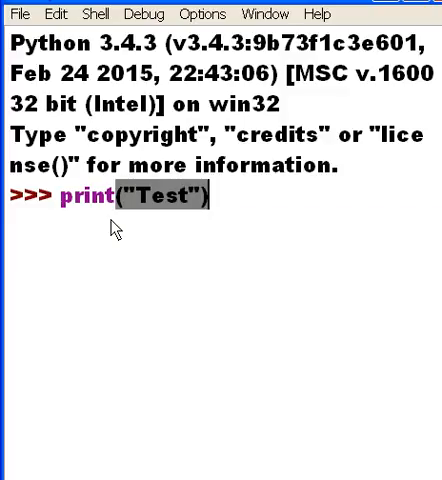
{"action": "key", "text": "Return"}
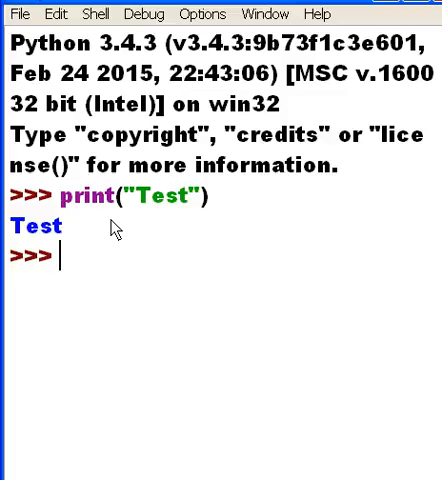
Step: Run print(5+2) to output 7, then start another print( call
{"action": "type", "text": "print(5"}
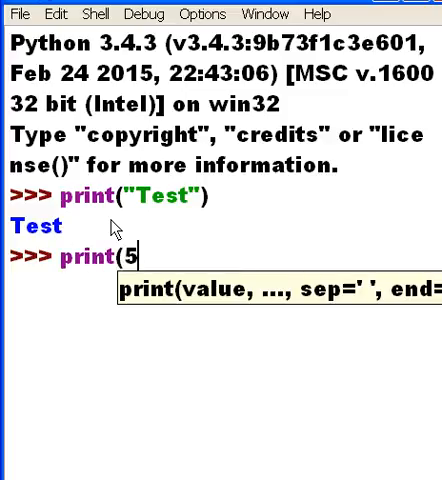
{"action": "type", "text": "+2"}
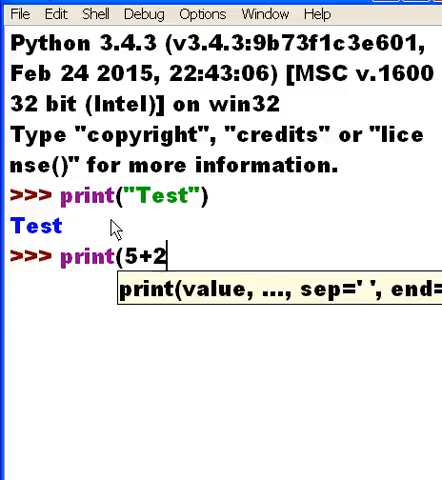
{"action": "key", "text": "Return"}
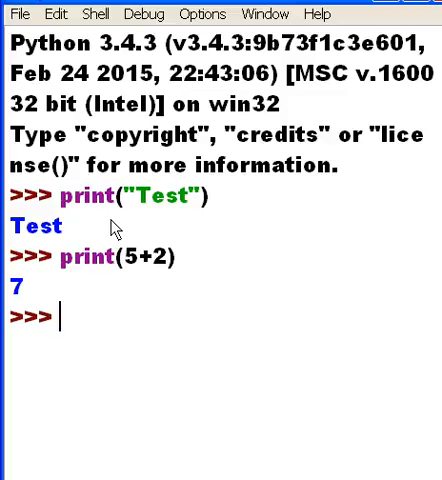
{"action": "type", "text": "print("}
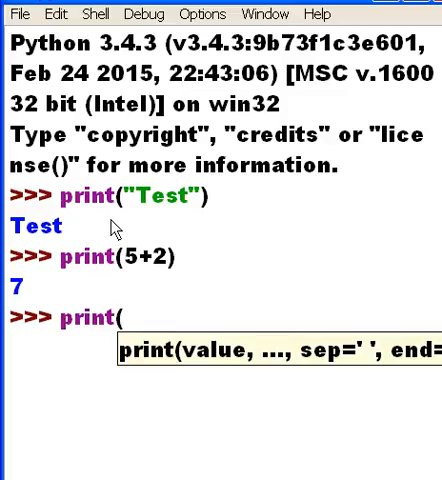
Step: Complete print(5**2) and run it, outputting 25
{"action": "type", "text": "5**"}
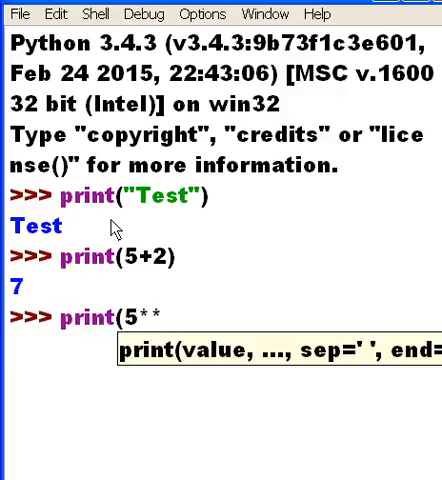
{"action": "type", "text": "2"}
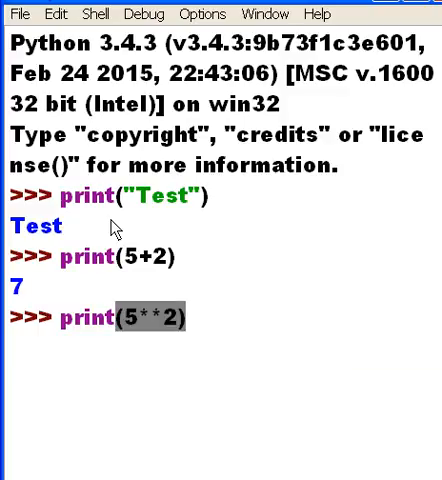
{"action": "key", "text": "Return"}
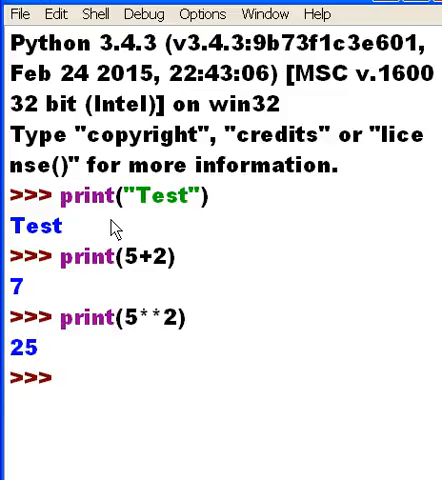
Step: Evaluate 95**2 directly to get 9025, then begin the next entry with 20
{"action": "type", "text": "9"}
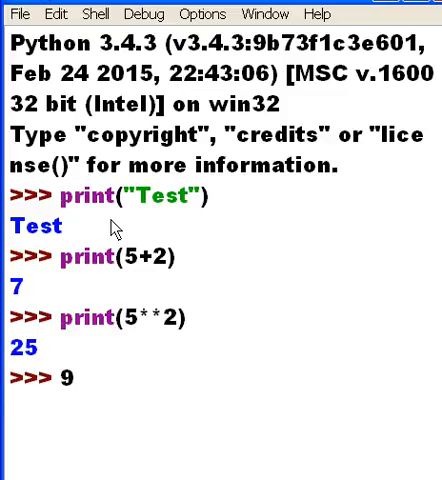
{"action": "type", "text": "5**"}
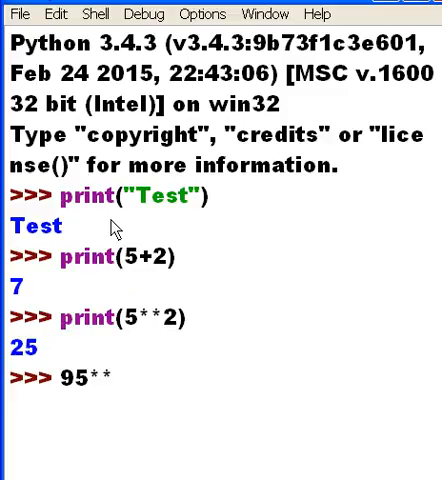
{"action": "type", "text": "2"}
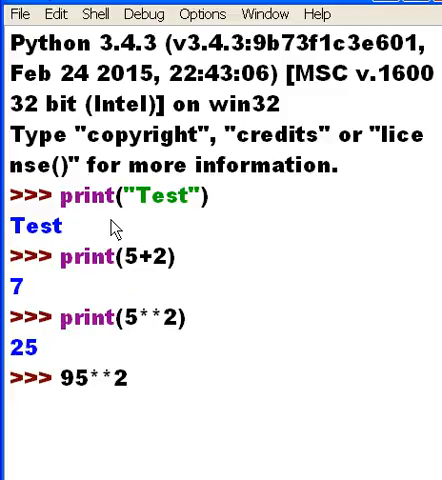
{"action": "key", "text": "Return"}
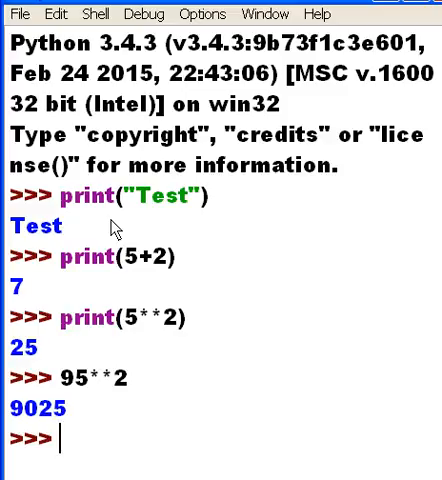
{"action": "type", "text": "20"}
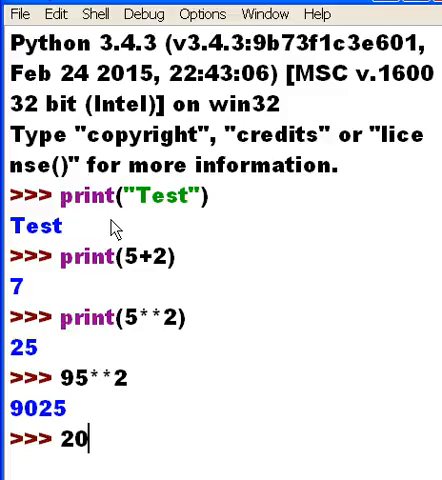
Step: Complete the expression 20%2 and evaluate it, returning remainder 0
{"action": "type", "text": "%"}
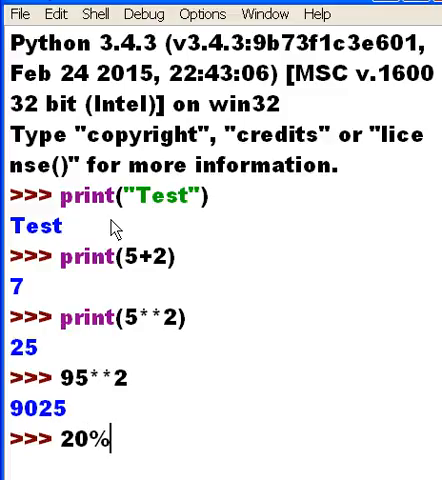
{"action": "type", "text": "2"}
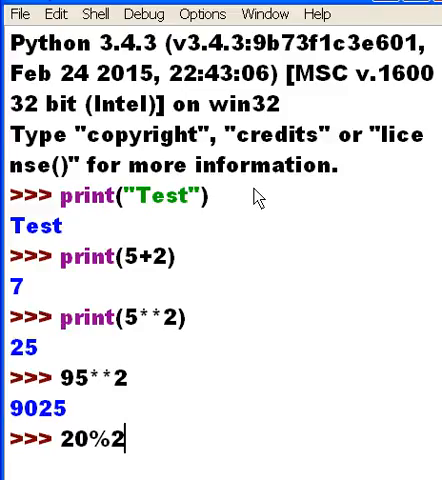
{"action": "key", "text": "Return"}
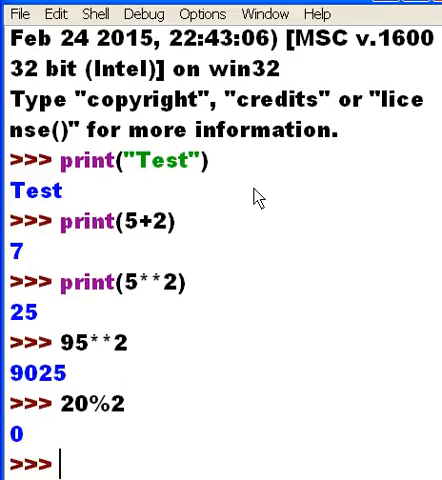
Step: Enter 22%7 at the prompt without running it, and select the expression
{"action": "type", "text": "22"}
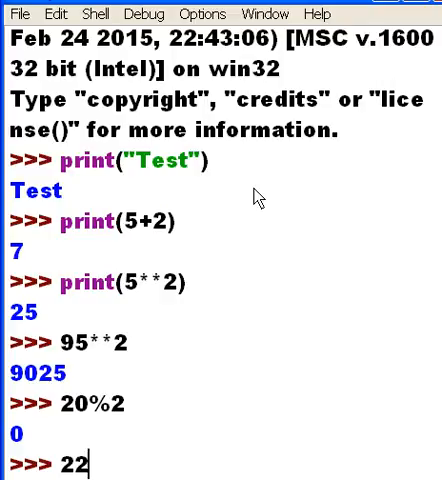
{"action": "type", "text": "%"}
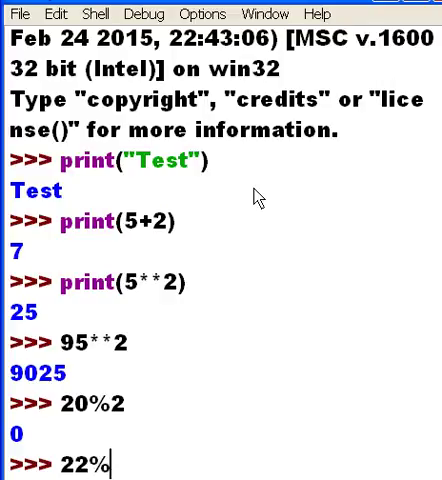
{"action": "type", "text": "7"}
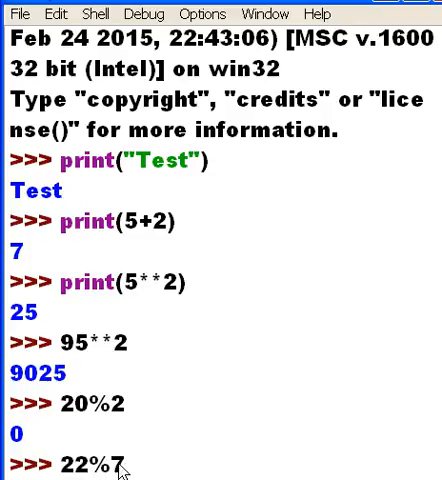
{"action": "double_click", "coordinate": [78, 464]}
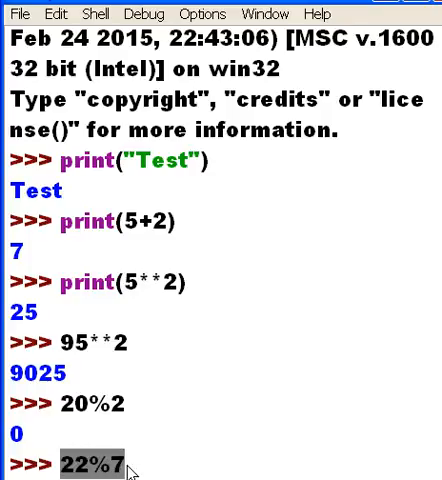